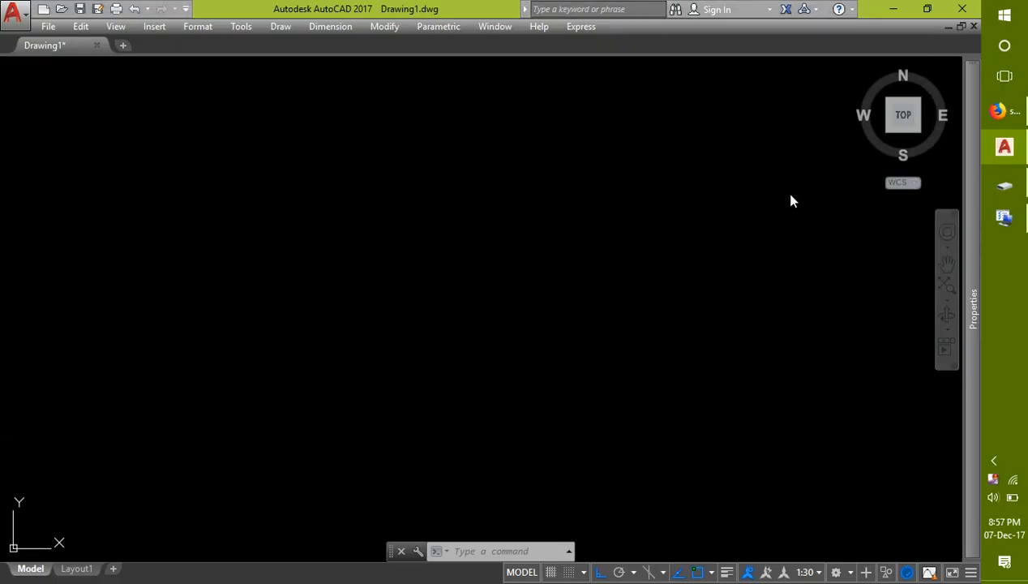
pyautogui.moveTo(402, 190)
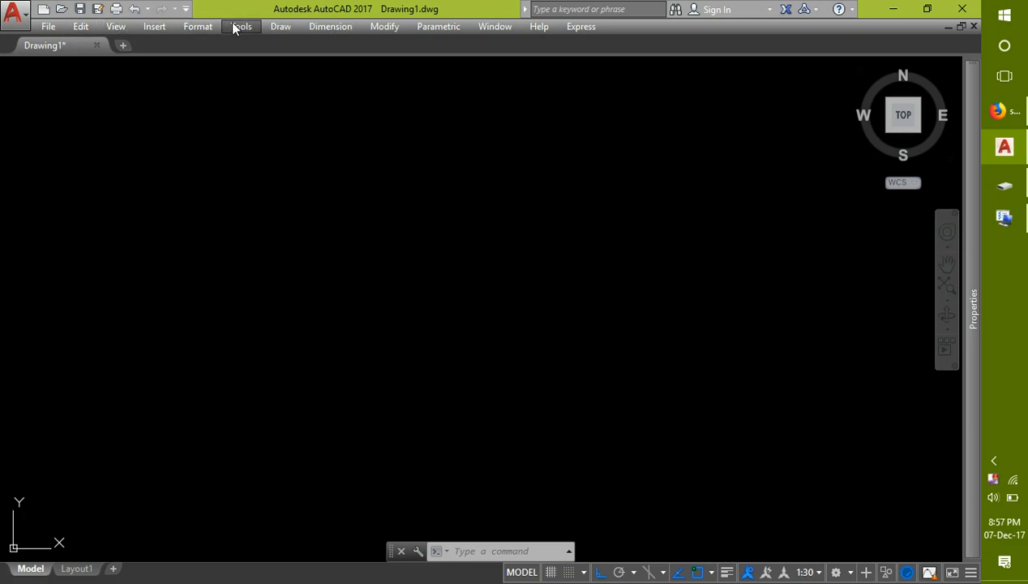
pyautogui.moveTo(273, 153)
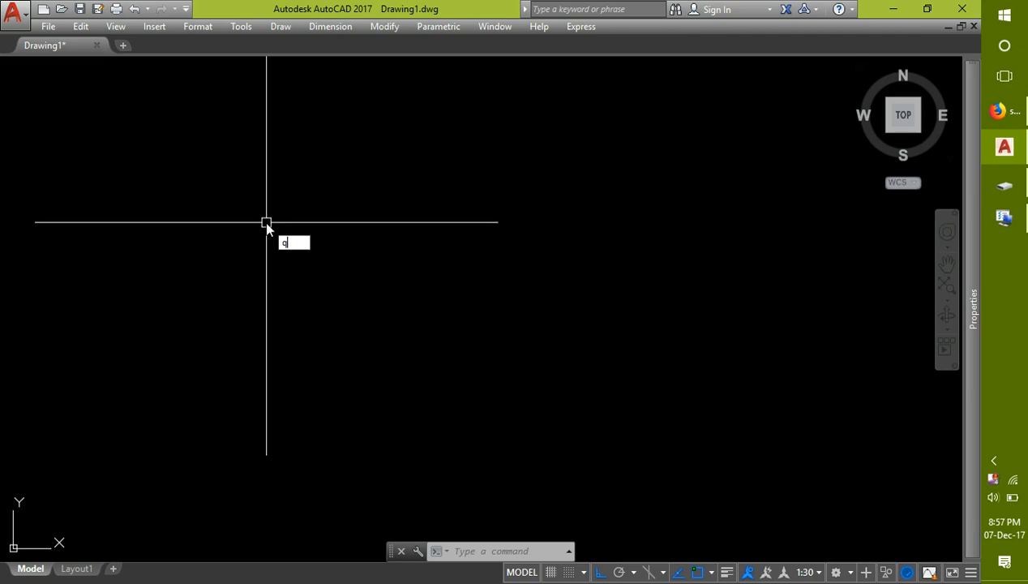
# Open acad.pgp in Notepad via Tools > Customize > Edit Program Parameters.
pyautogui.write('q')
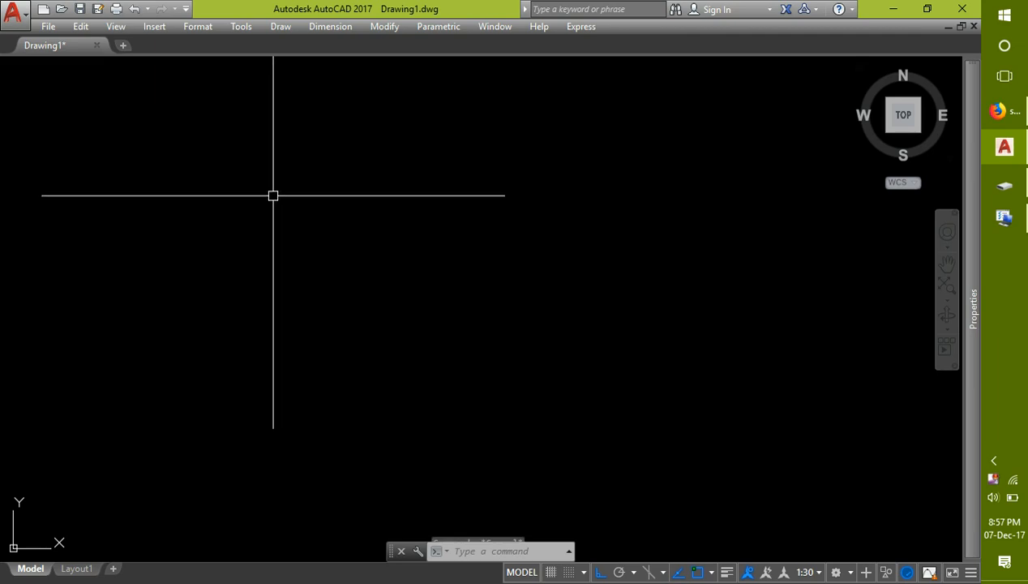
pyautogui.click(238, 27)
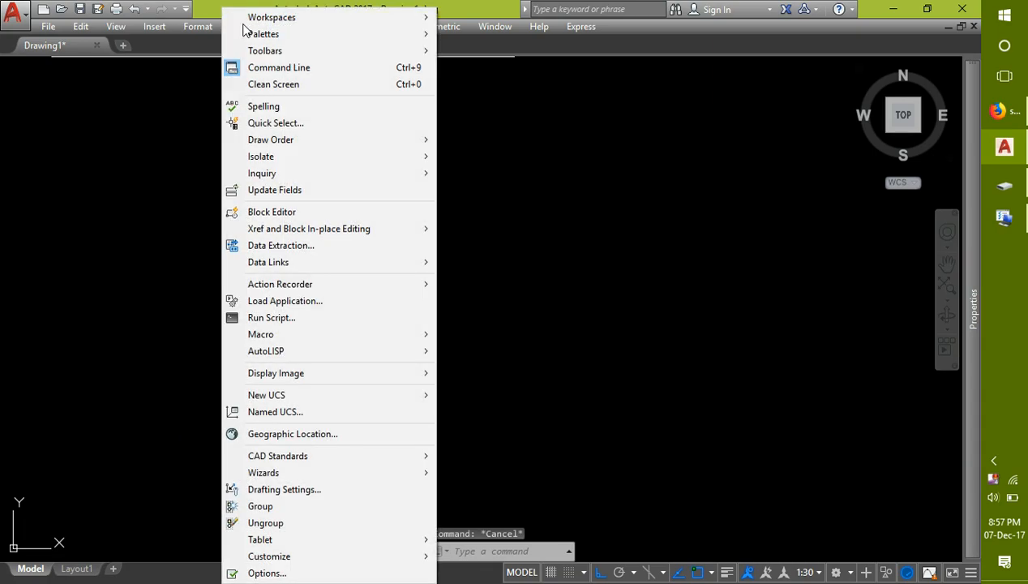
pyautogui.moveTo(279, 556)
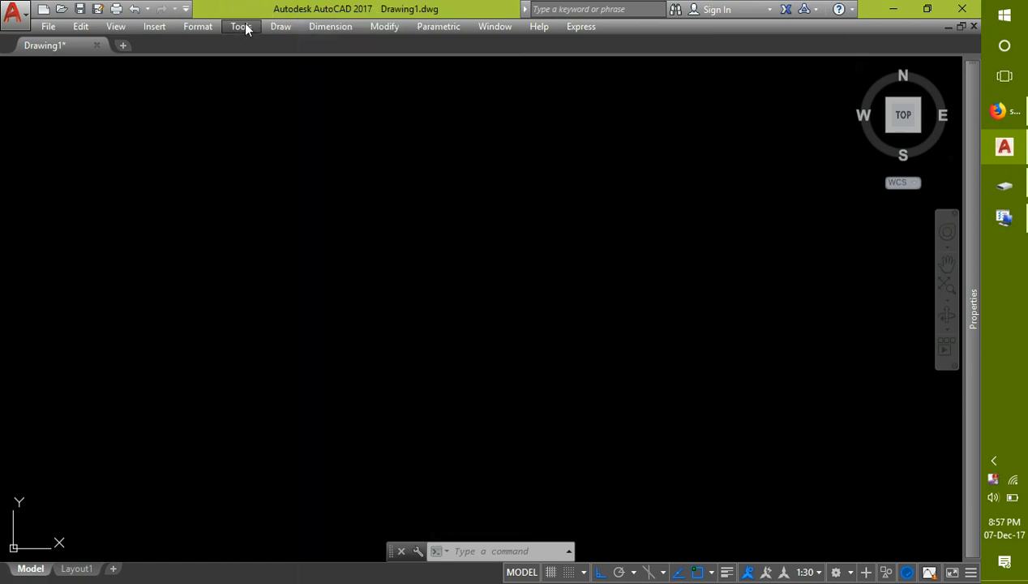
pyautogui.click(245, 27)
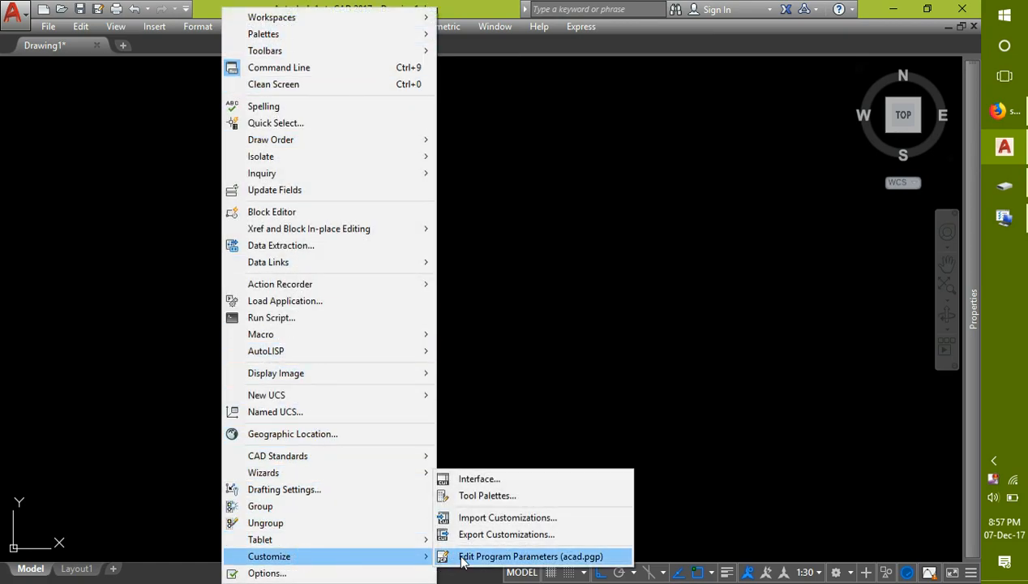
pyautogui.click(528, 557)
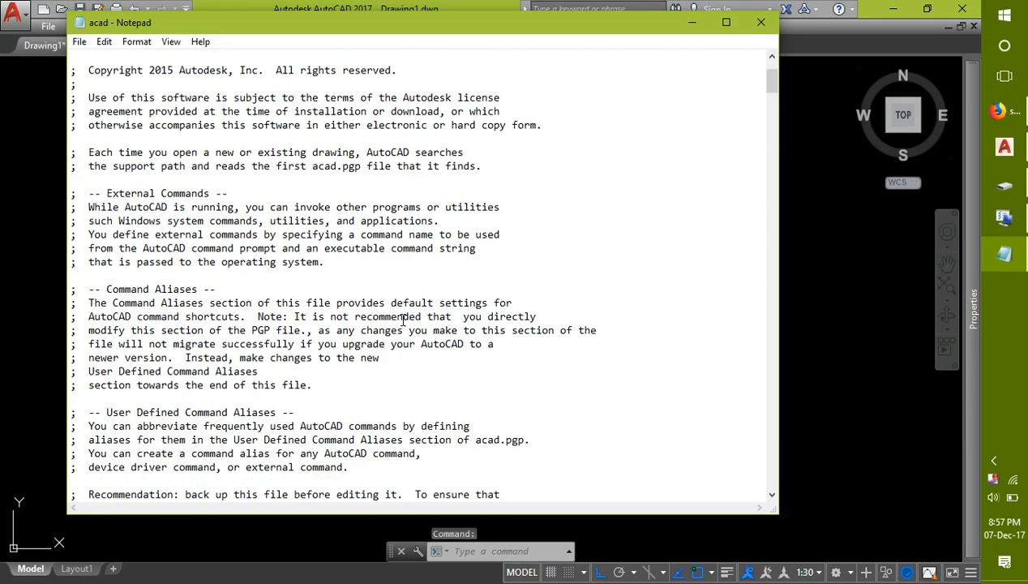
# Add the alias line 'Q, *DIMLINEAR' above the DIMS entry in acad.pgp.
pyautogui.scroll(-3)
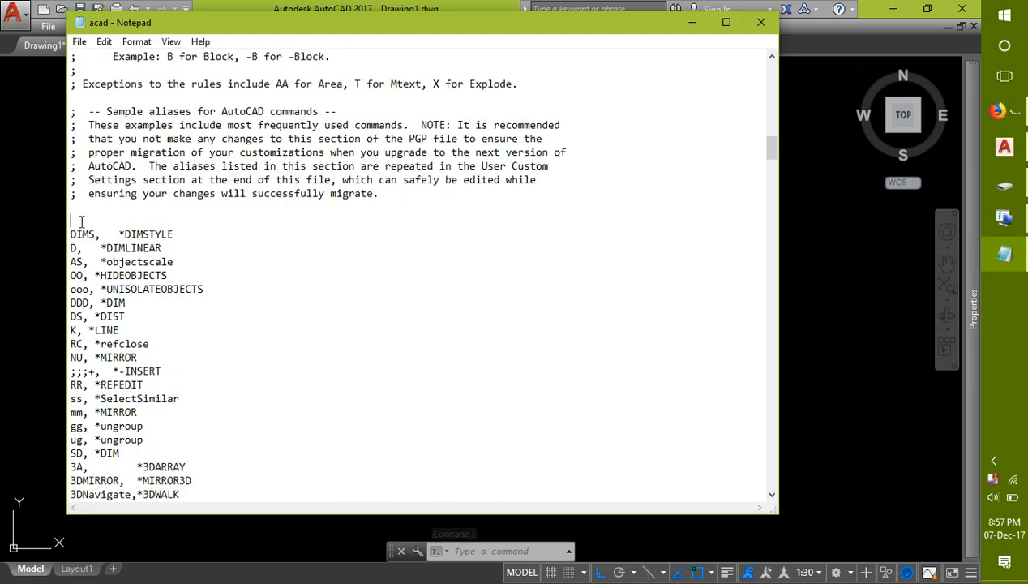
pyautogui.moveTo(154, 209)
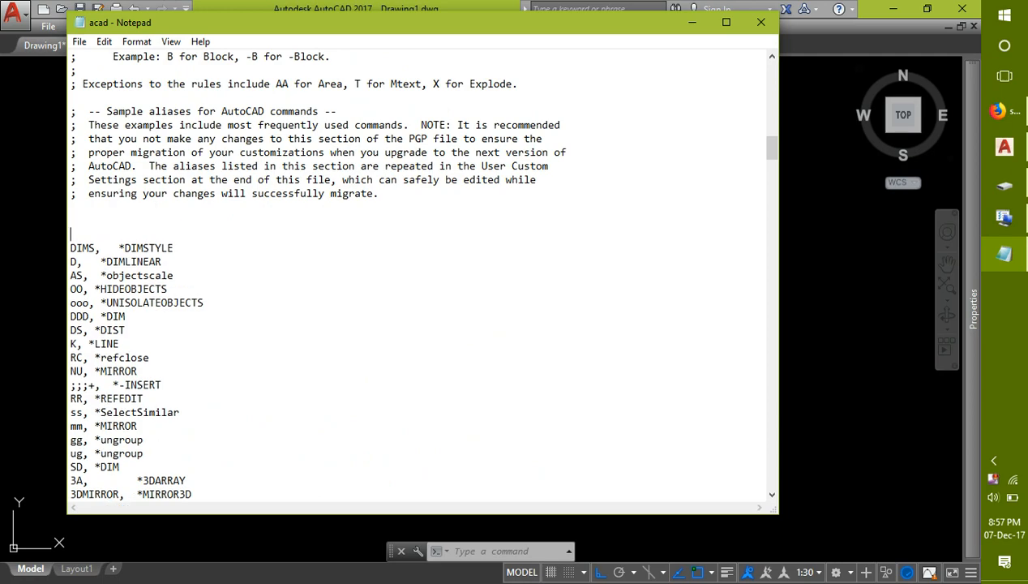
pyautogui.write('q')
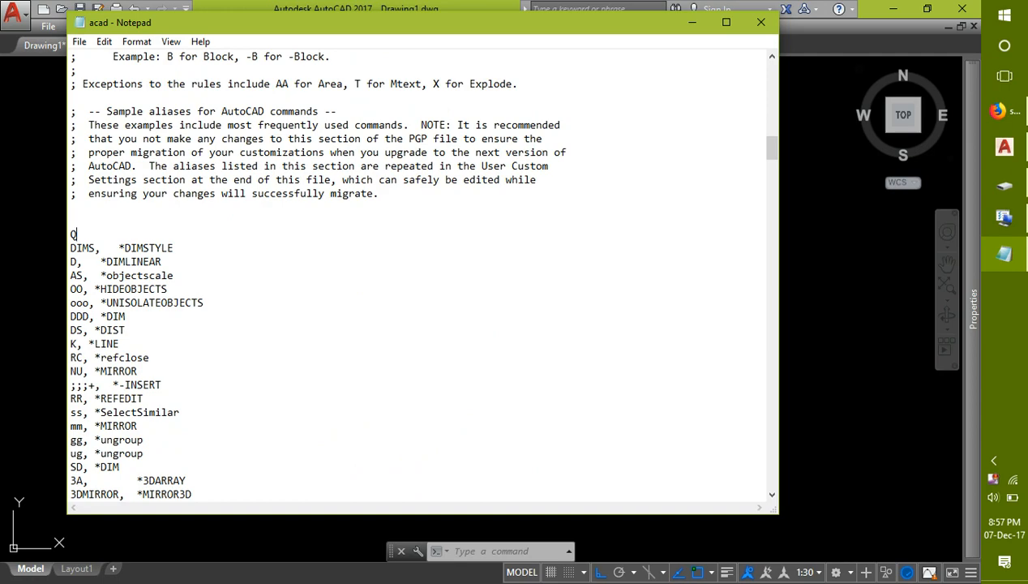
pyautogui.write(',')
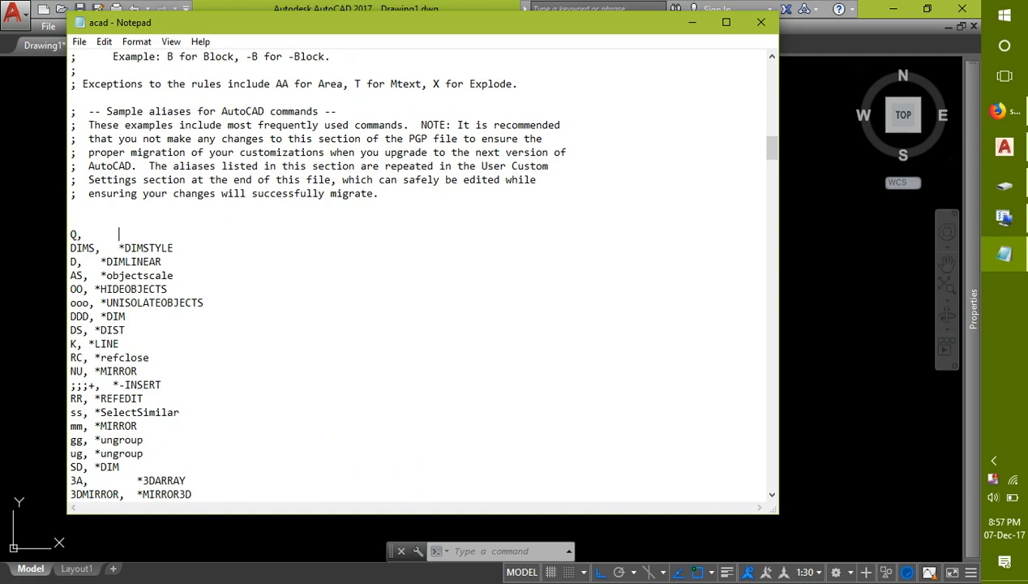
pyautogui.write('*')
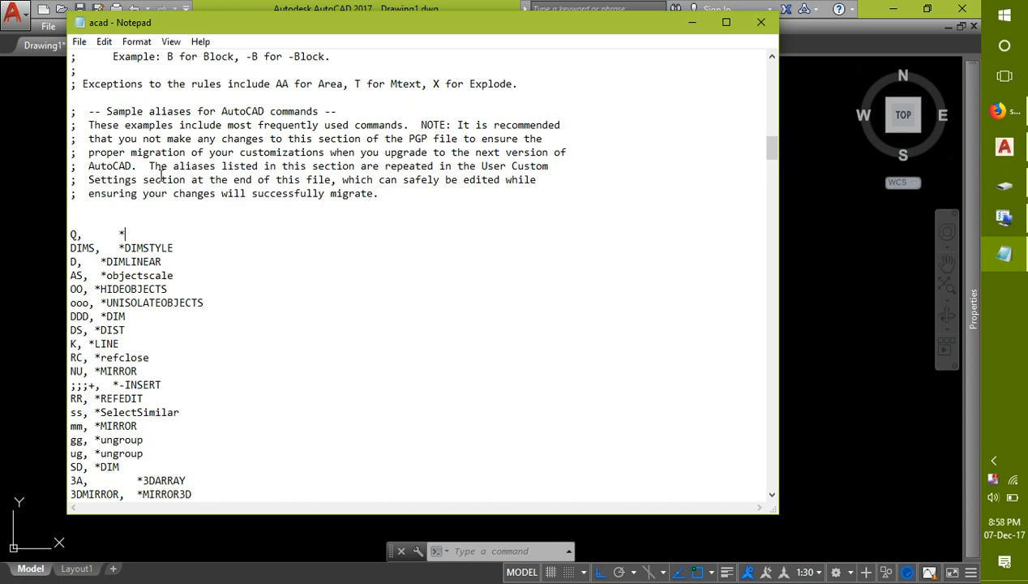
pyautogui.doubleClick(126, 261)
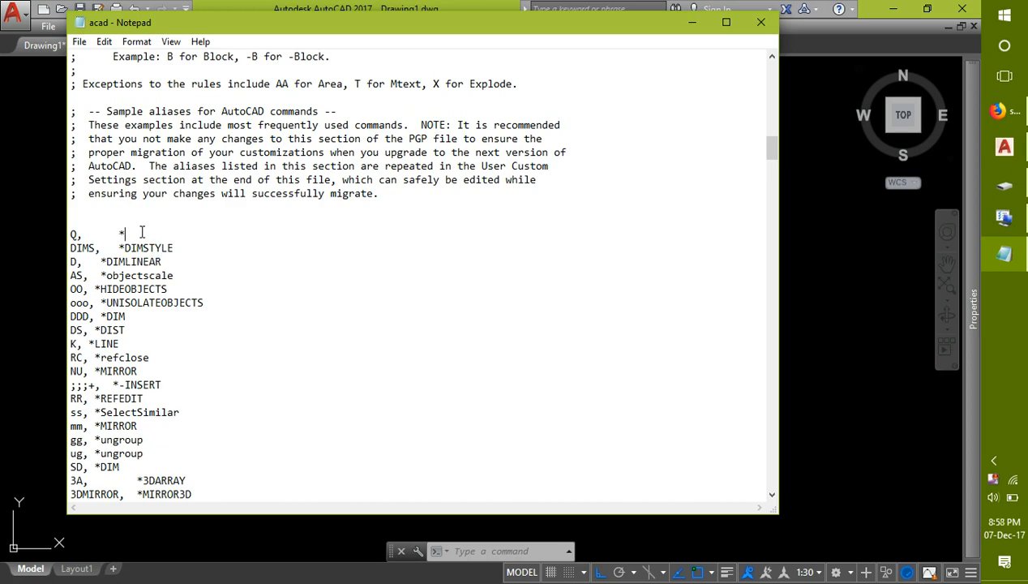
pyautogui.write('DIMLINEAR')
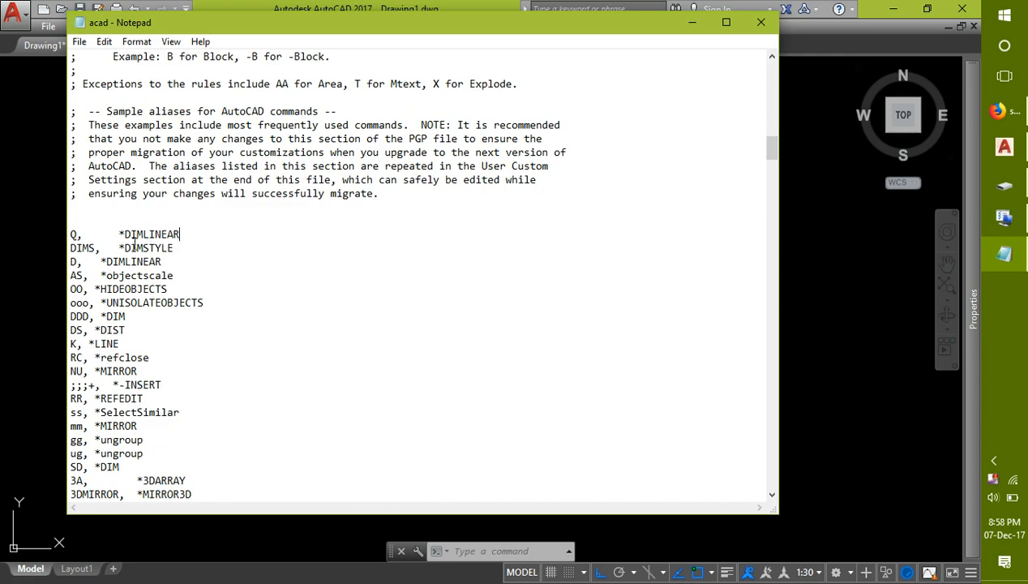
# Close Notepad, saving the changes to acad.pgp.
pyautogui.doubleClick(75, 235)
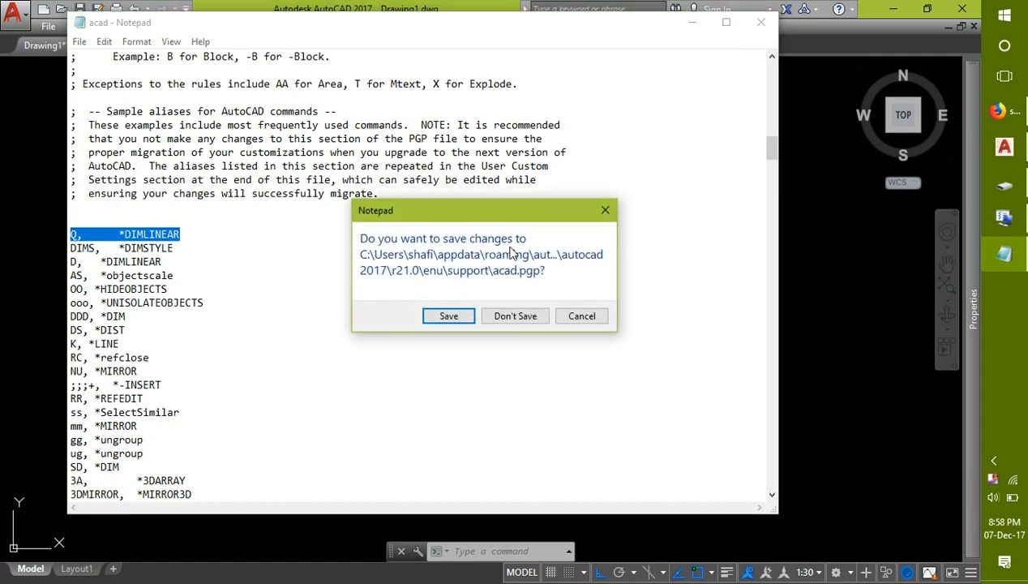
pyautogui.click(514, 315)
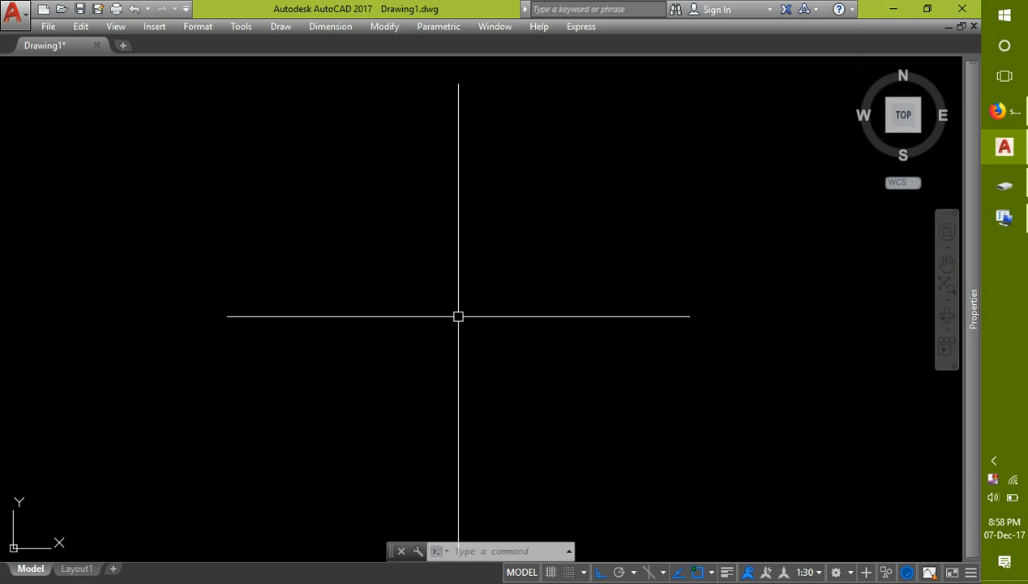
# Run REINIT with the PGP File option checked to reload the aliases.
pyautogui.write('Q')
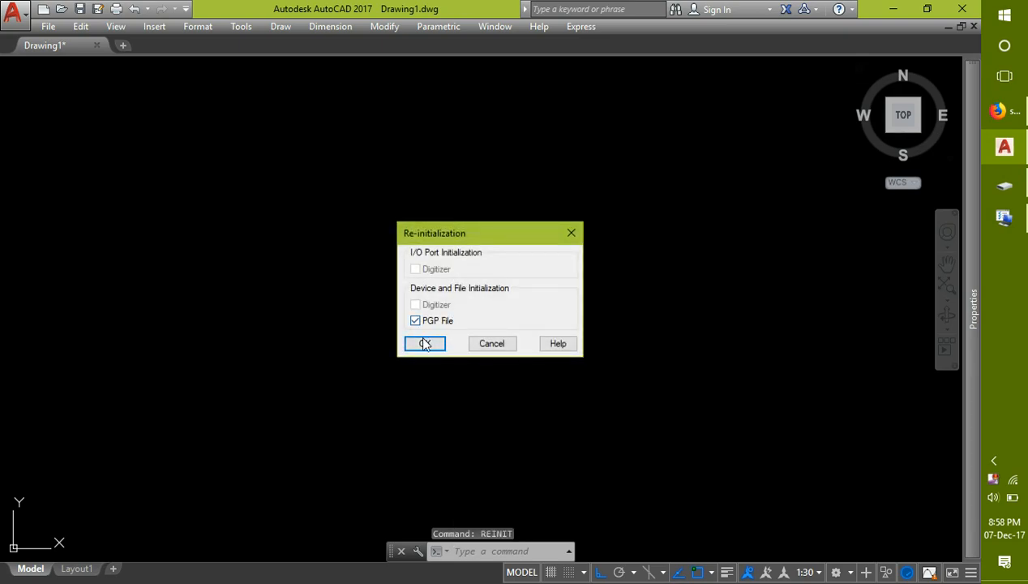
pyautogui.click(425, 343)
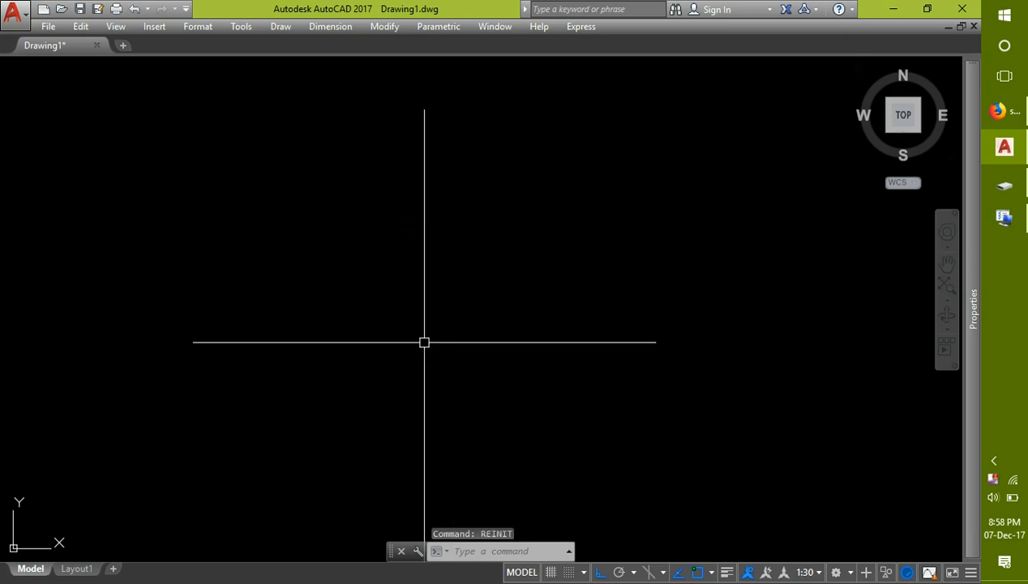